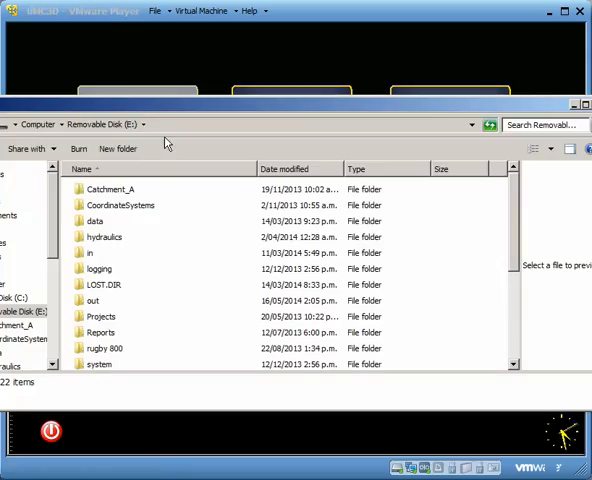
pyautogui.moveTo(90, 256)
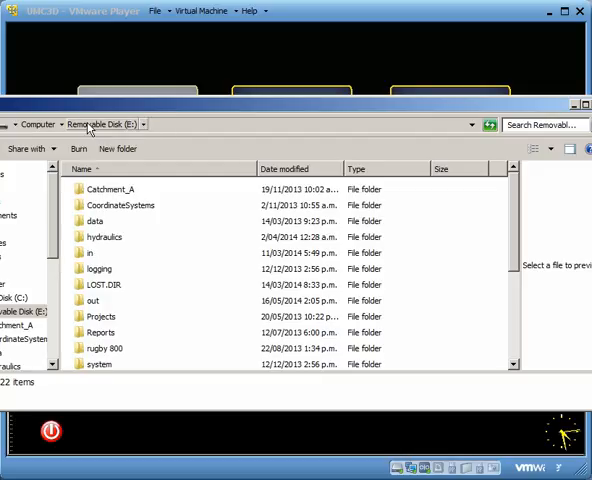
pyautogui.moveTo(92, 254)
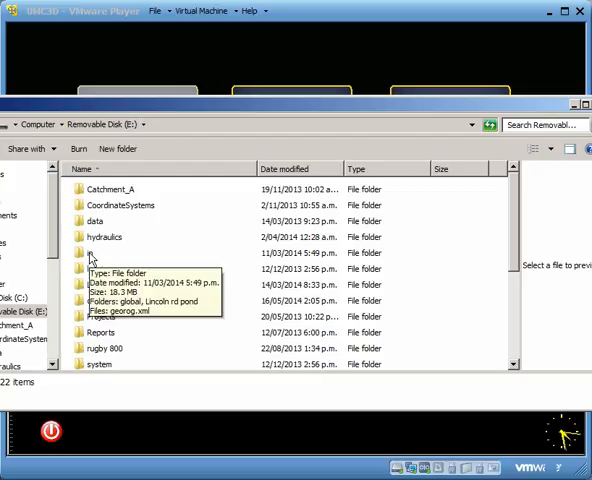
# Step: Browse into the Lincoln rd pond project folder inside the USB drive's in folder
pyautogui.doubleClick(90, 252)
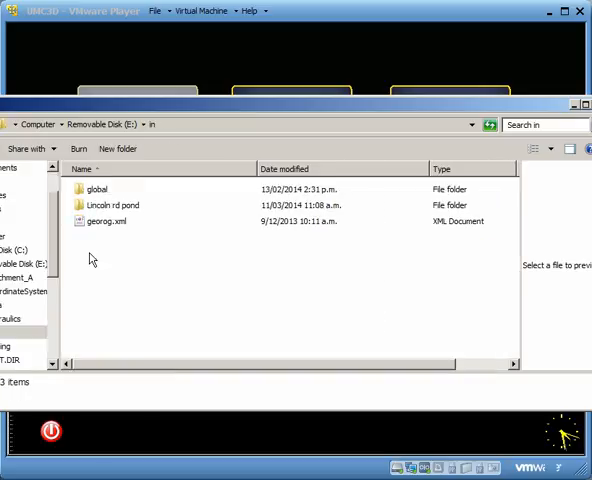
pyautogui.moveTo(100, 204)
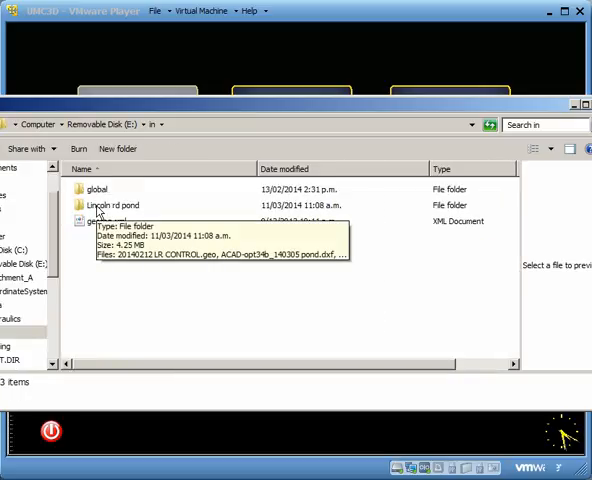
pyautogui.doubleClick(110, 204)
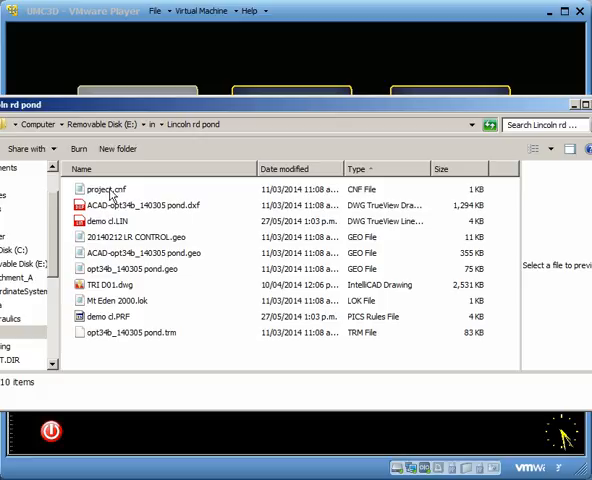
# Step: Review the project.cnf, pond DXF, centerline LIN, the three GEO files and the LOK file
pyautogui.click(104, 188)
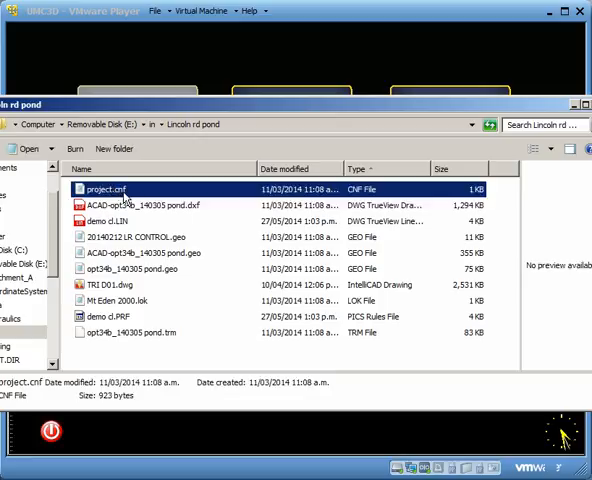
pyautogui.moveTo(136, 192)
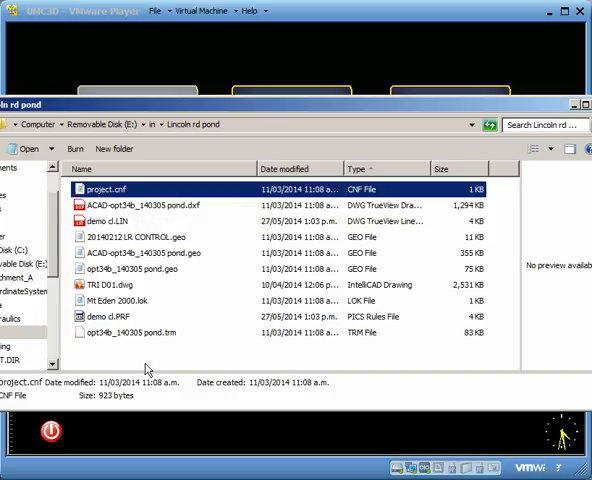
pyautogui.click(150, 204)
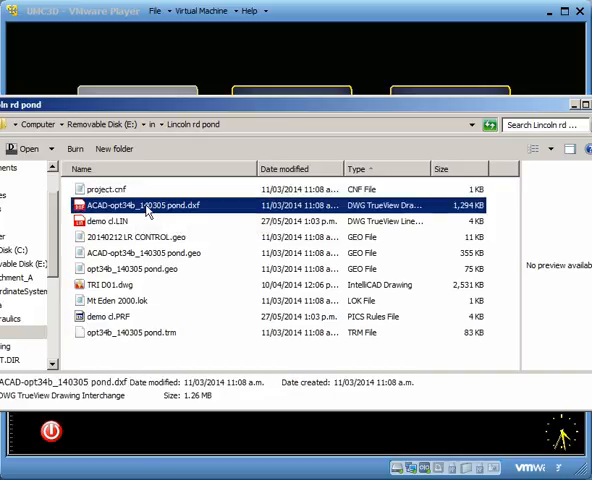
pyautogui.click(130, 284)
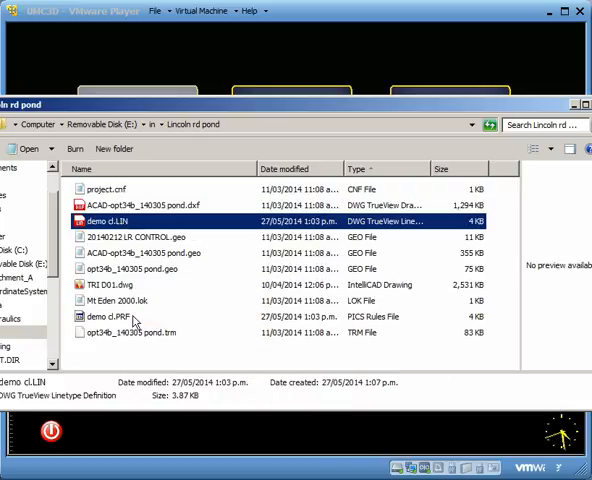
pyautogui.click(114, 316)
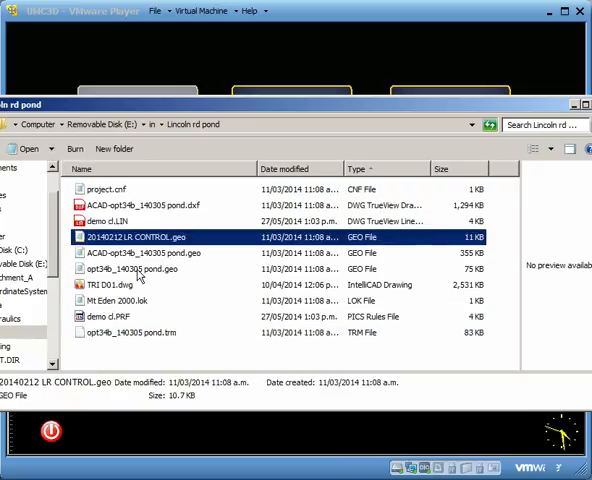
pyautogui.click(156, 268)
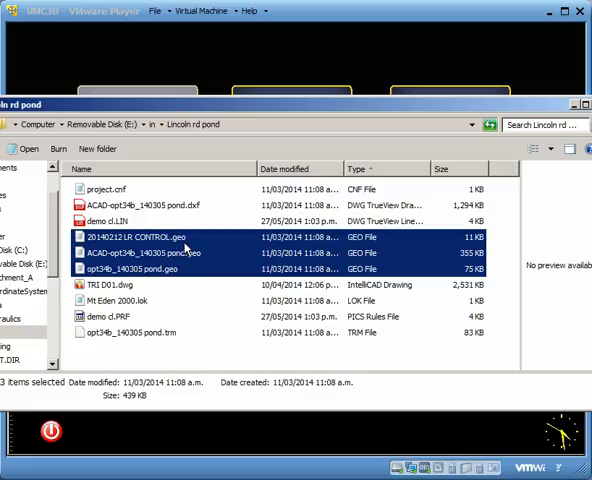
pyautogui.moveTo(178, 272)
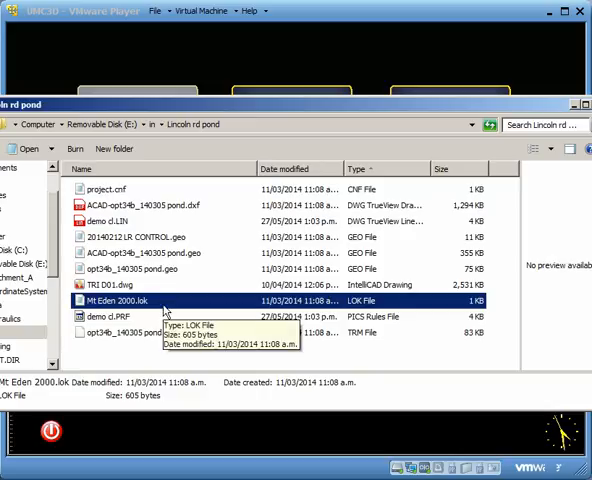
pyautogui.click(130, 332)
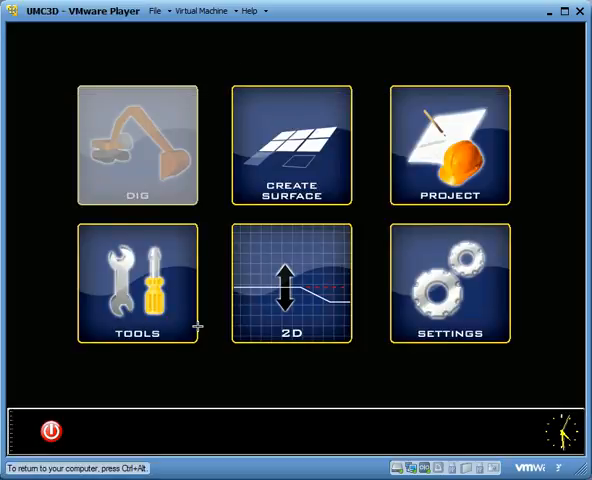
pyautogui.moveTo(476, 430)
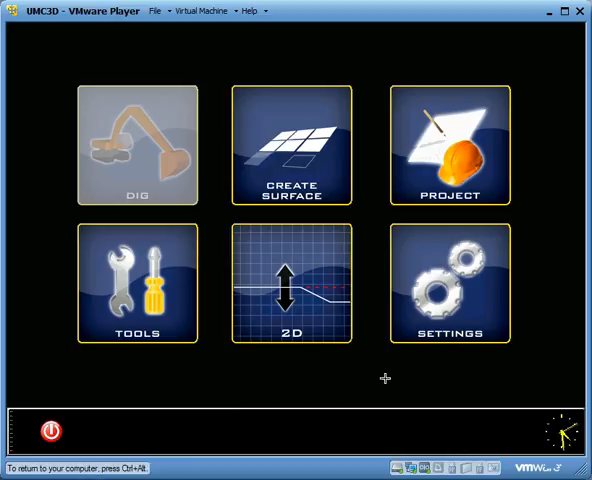
# Step: Run the USB data transfer, overwrite georog.xml and confirm the completed sync
pyautogui.click(136, 282)
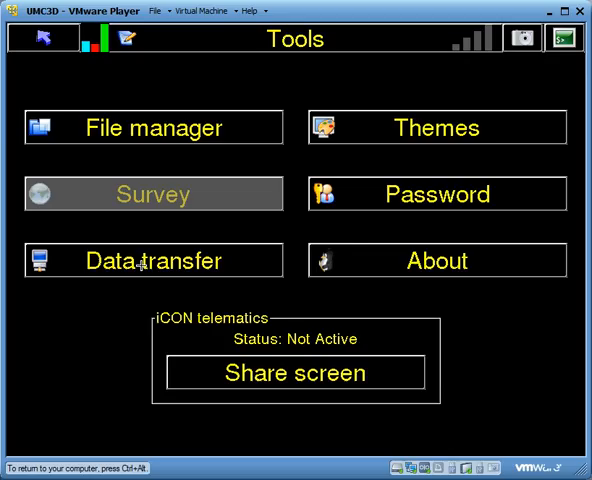
pyautogui.click(152, 260)
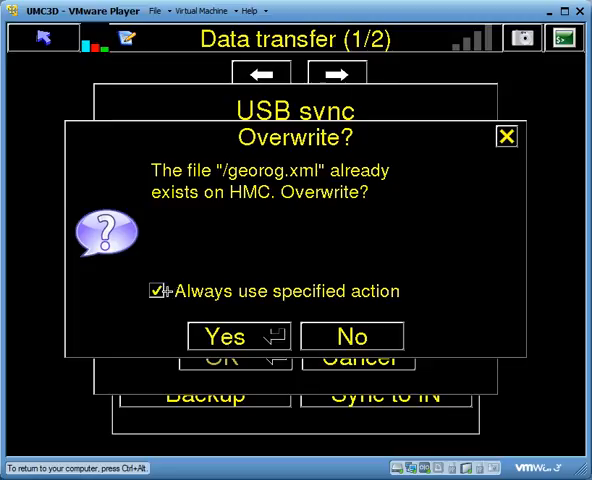
pyautogui.click(236, 336)
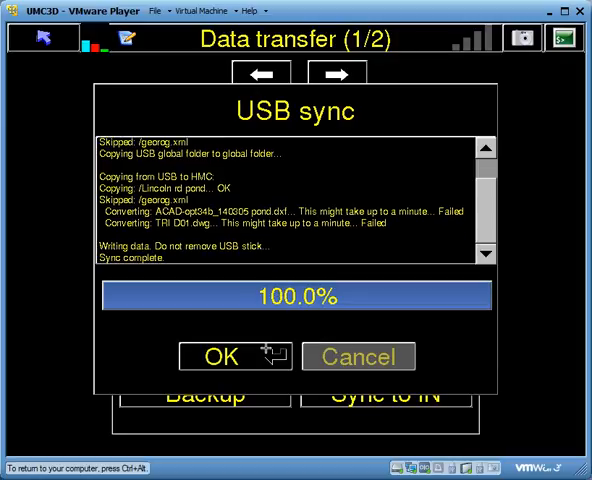
pyautogui.click(220, 356)
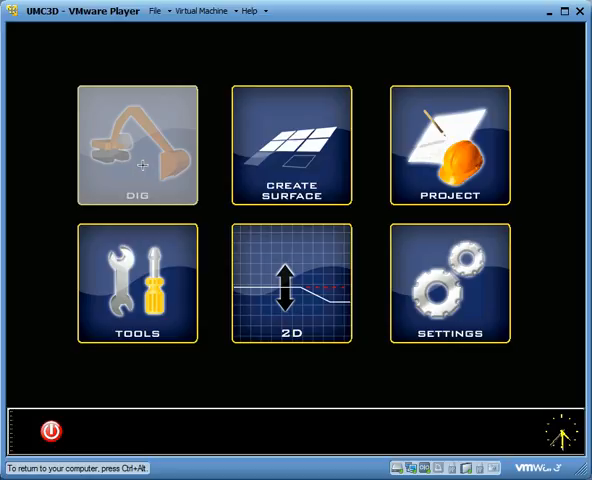
pyautogui.moveTo(136, 148)
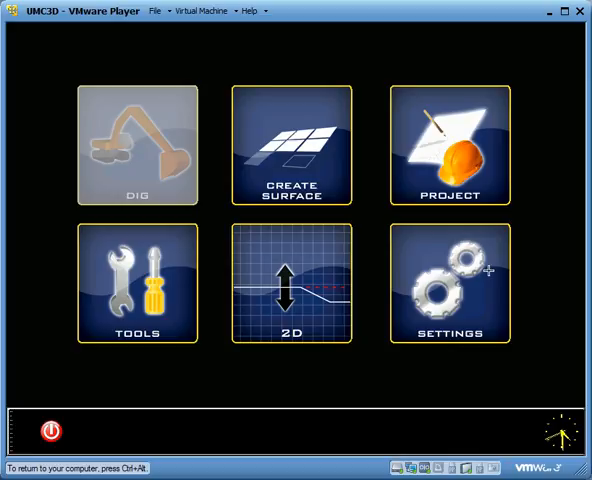
# Step: Reach the andrews lincoln ponds project's surface model settings from the Settings screen
pyautogui.click(448, 284)
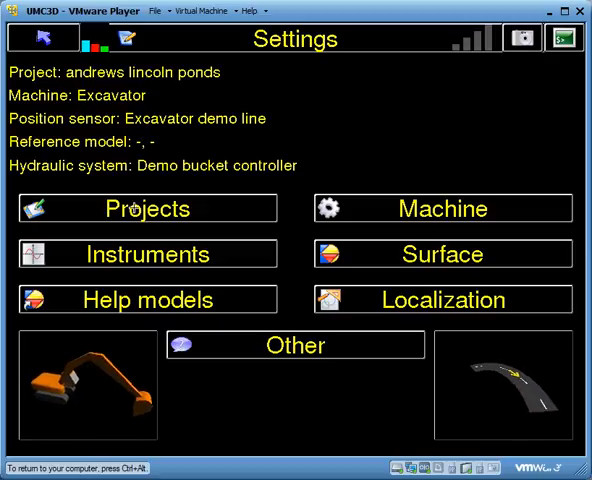
pyautogui.click(148, 208)
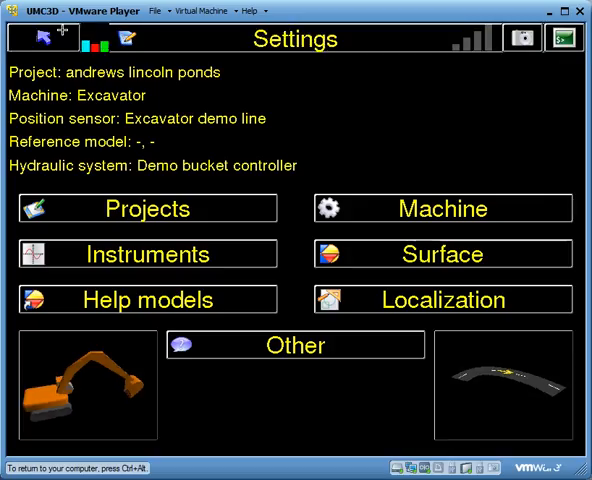
pyautogui.click(442, 252)
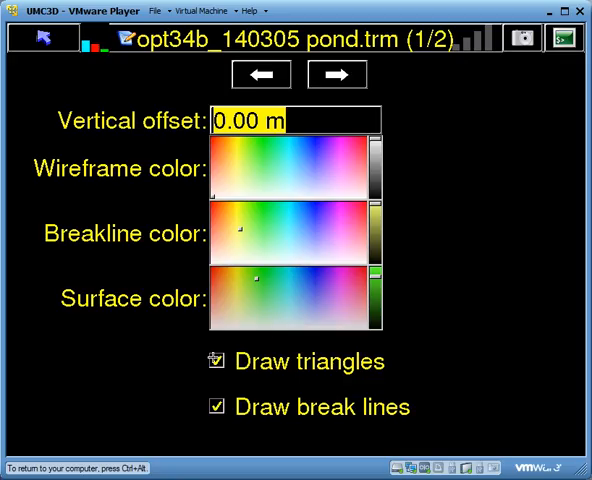
# Step: Accept the display options for the opt34b_140305 pond.trm reference surface
pyautogui.click(212, 362)
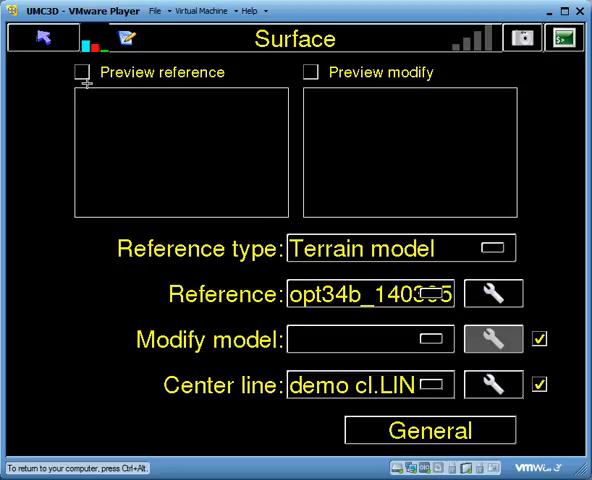
pyautogui.moveTo(120, 112)
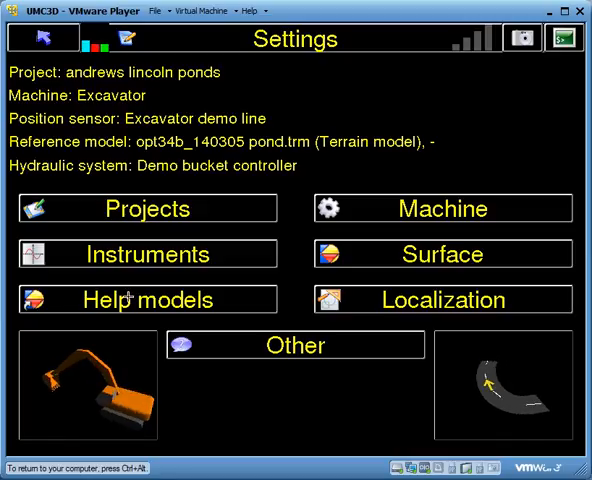
# Step: Add the pond coordinate file as a help model, switched on with preview ticked
pyautogui.click(152, 300)
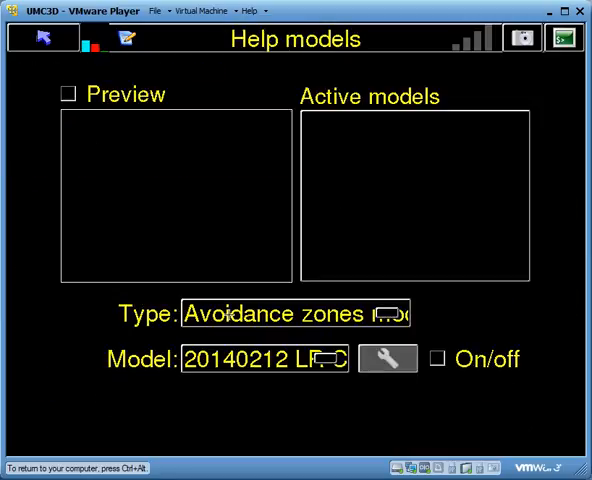
pyautogui.click(398, 312)
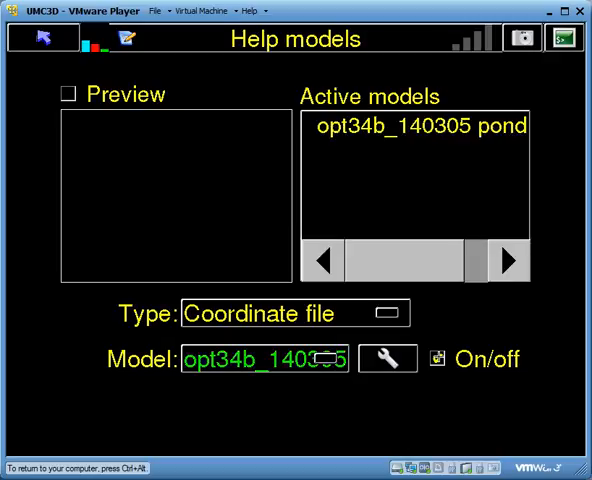
pyautogui.click(438, 360)
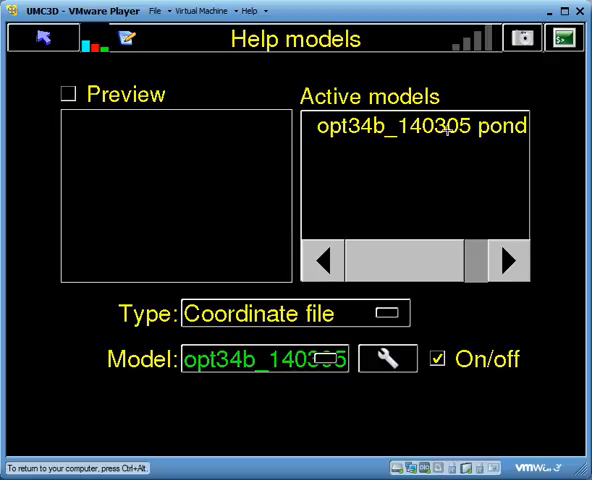
pyautogui.moveTo(108, 144)
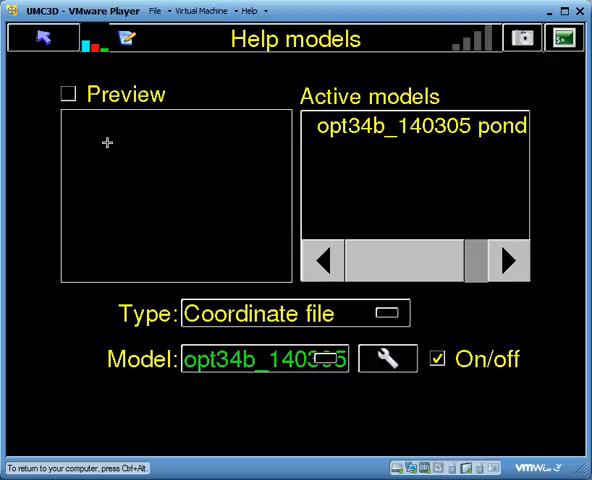
pyautogui.click(68, 92)
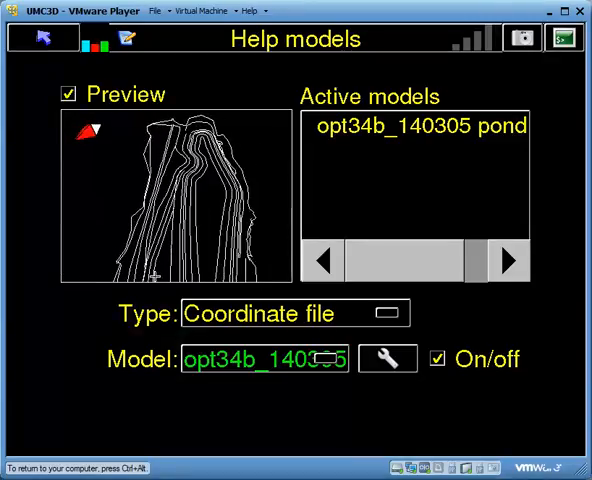
pyautogui.click(388, 312)
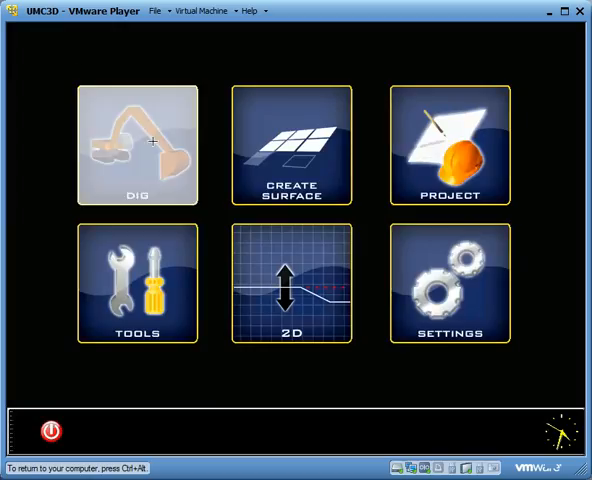
# Step: Start the Dig overview with the bucket shown against the pond design
pyautogui.click(136, 144)
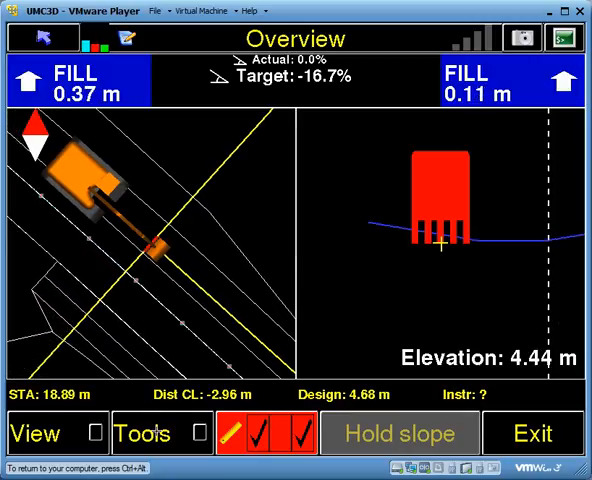
# Step: Untick Draw triangles for the opt34b_140305 pond.trm surface, leaving break lines drawn
pyautogui.click(144, 434)
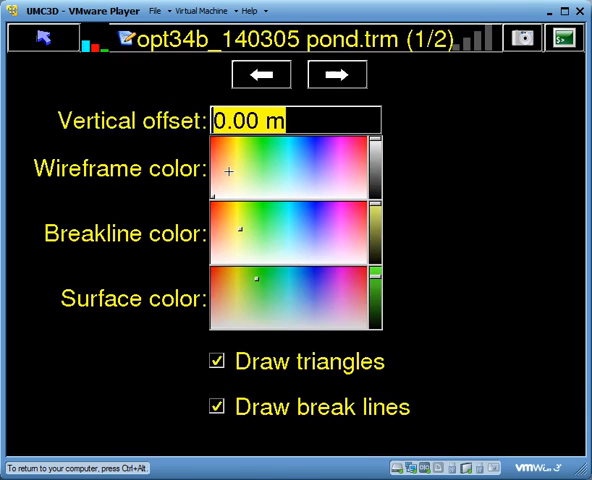
pyautogui.click(212, 360)
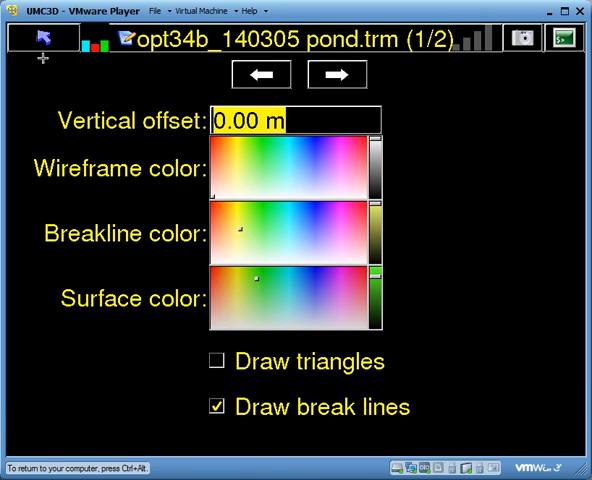